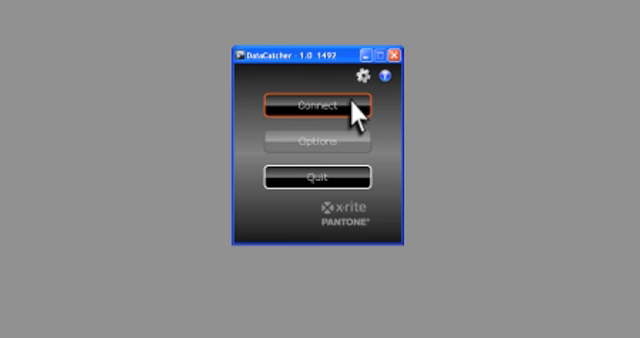
Step: Connect DataCatcher to the instrument and open its Options dialog
{"action": "left_click", "coordinate": [320, 107]}
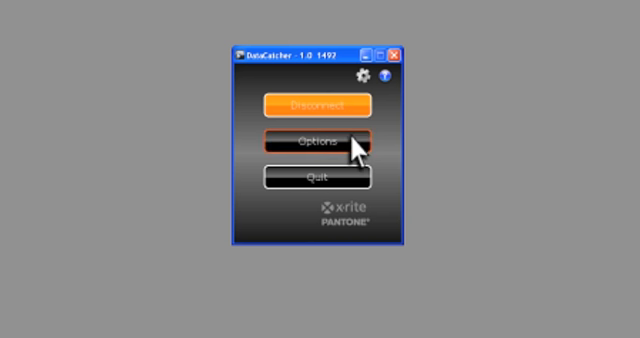
{"action": "left_click", "coordinate": [310, 139]}
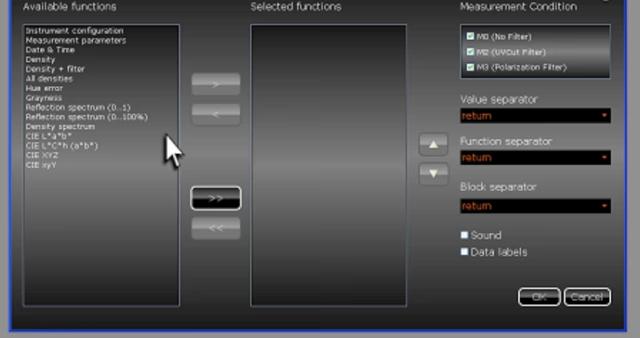
Step: Move CIE L*a*b* from Available functions into Selected functions
{"action": "left_click", "coordinate": [70, 133]}
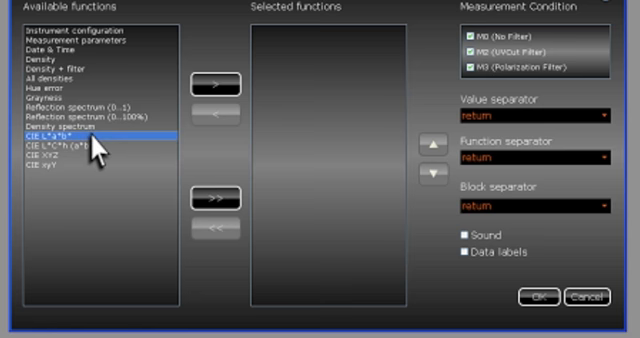
{"action": "mouse_move", "coordinate": [215, 95]}
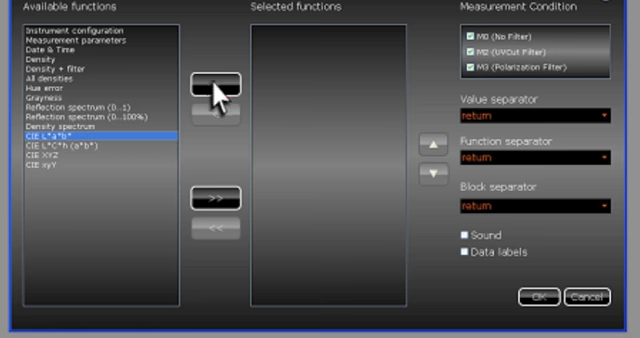
{"action": "left_click", "coordinate": [208, 79]}
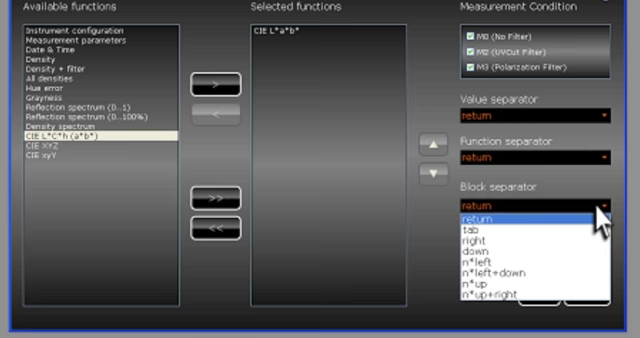
Step: Pick the block separator from the Block separator dropdown
{"action": "left_click", "coordinate": [500, 216]}
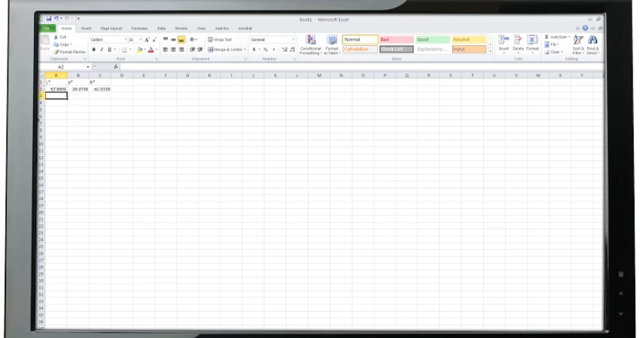
Step: Record a second L*a*b* reading into the next Excel row
{"action": "key", "text": "Return"}
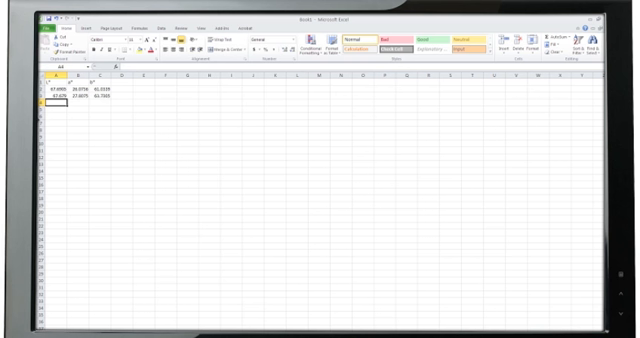